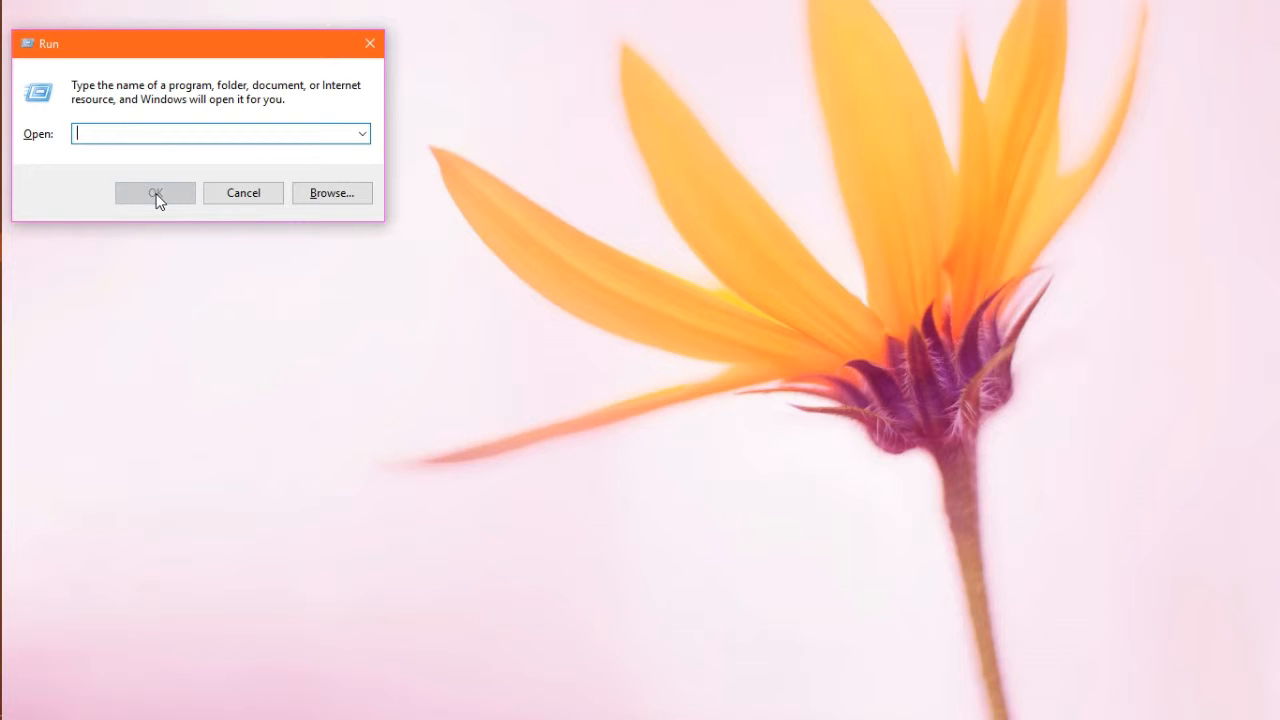
Run 'sqlplus' from the Windows Run dialog to reach the SQL*Plus login prompt
text(sqlplus)
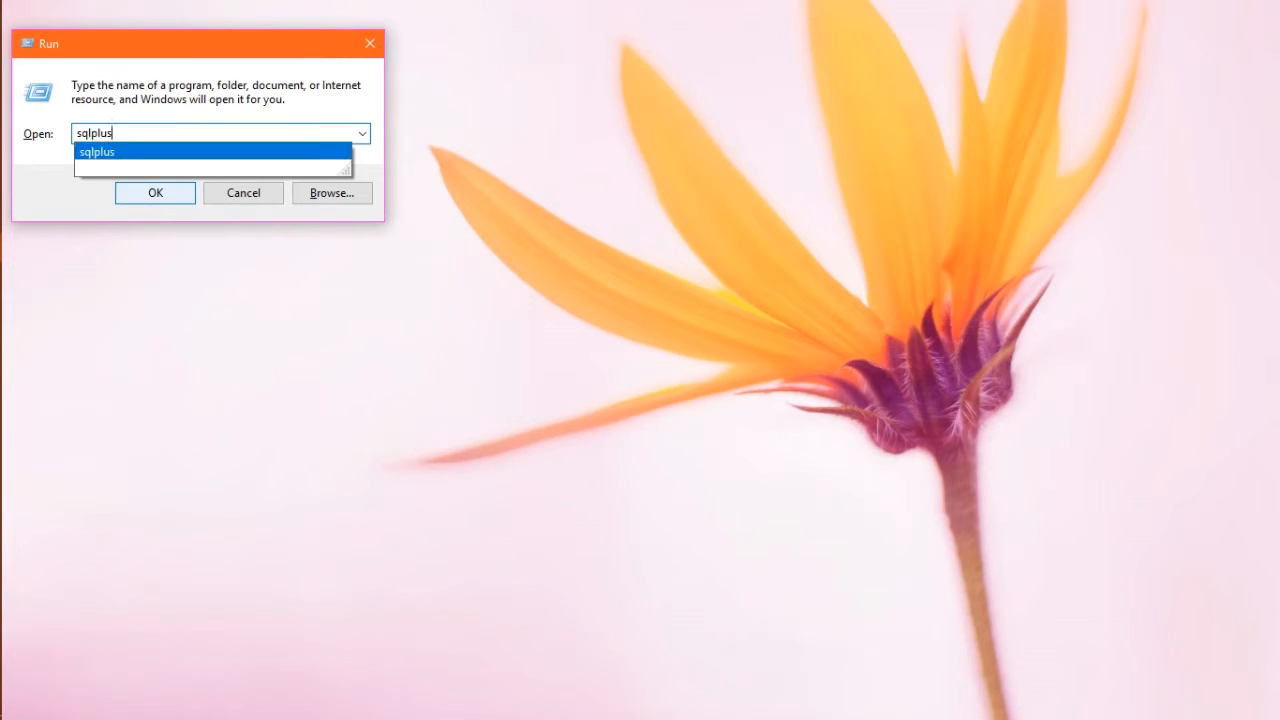
click(155, 192)
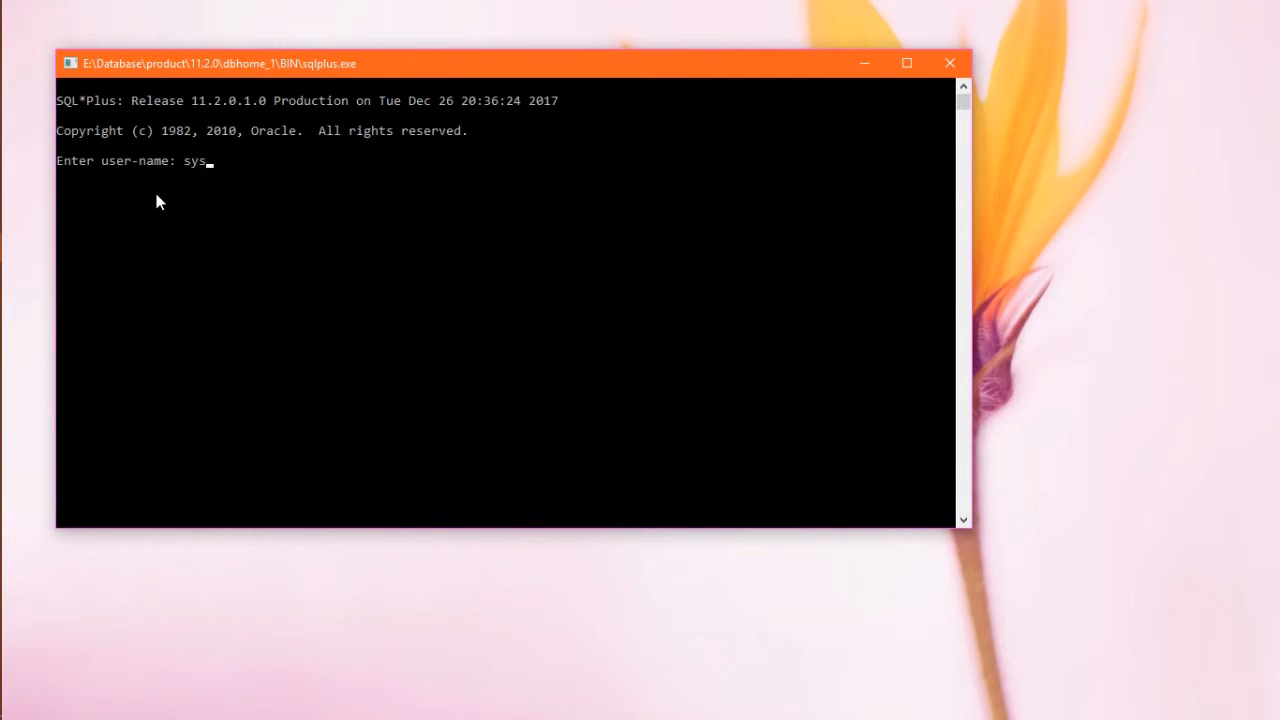
Log in to SQL*Plus as 'sys as sysdba' with the password
text(as)
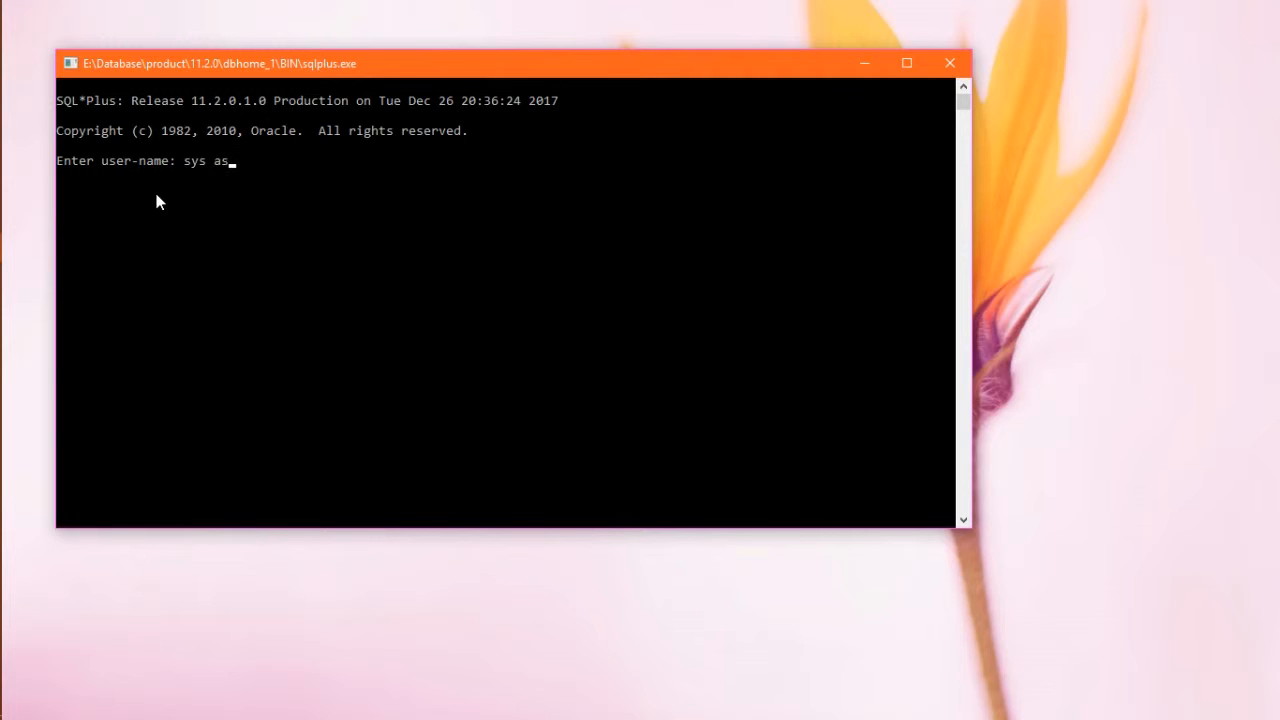
text(sysdba)
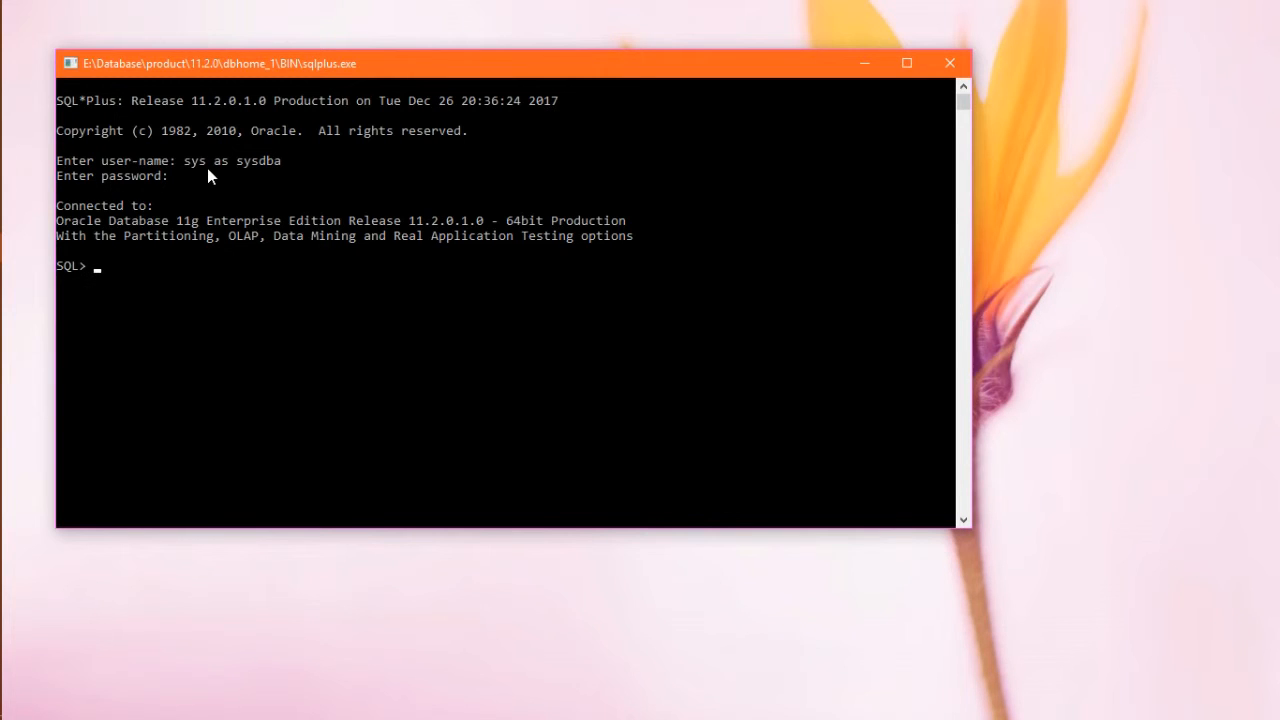
Run 'create user hr identified by hr;' to create the hr user
text(create)
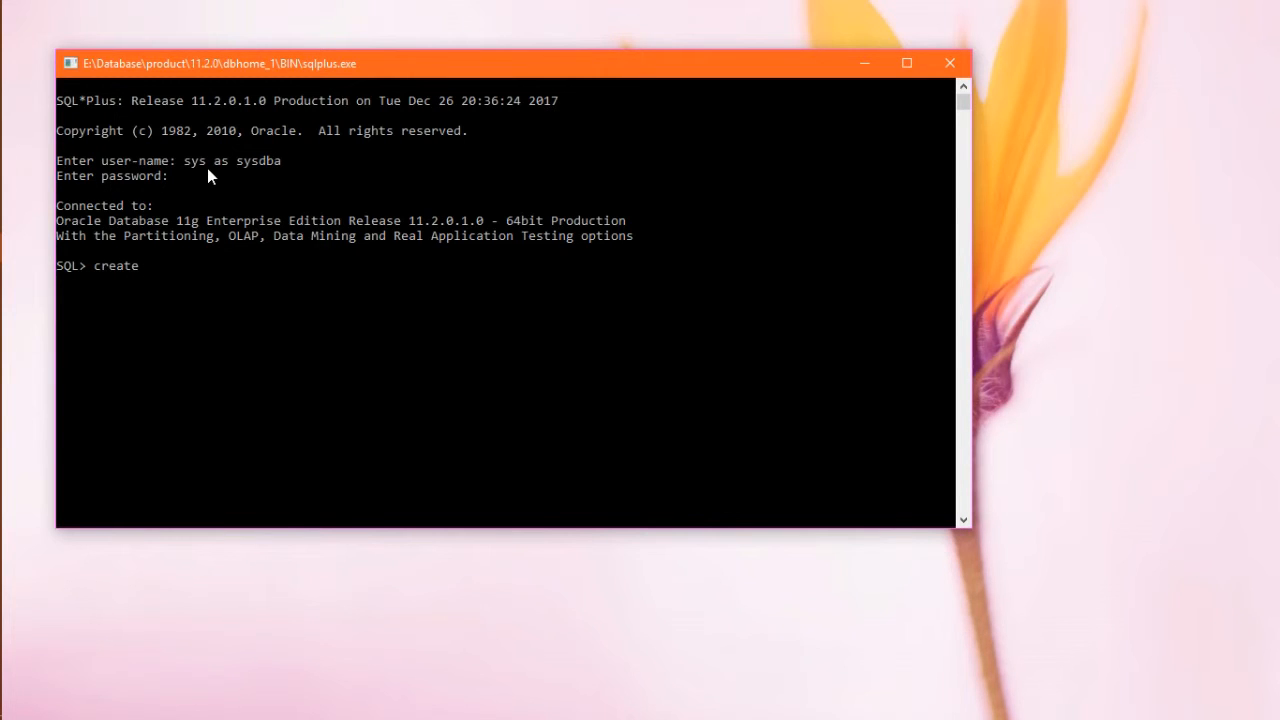
text(user)
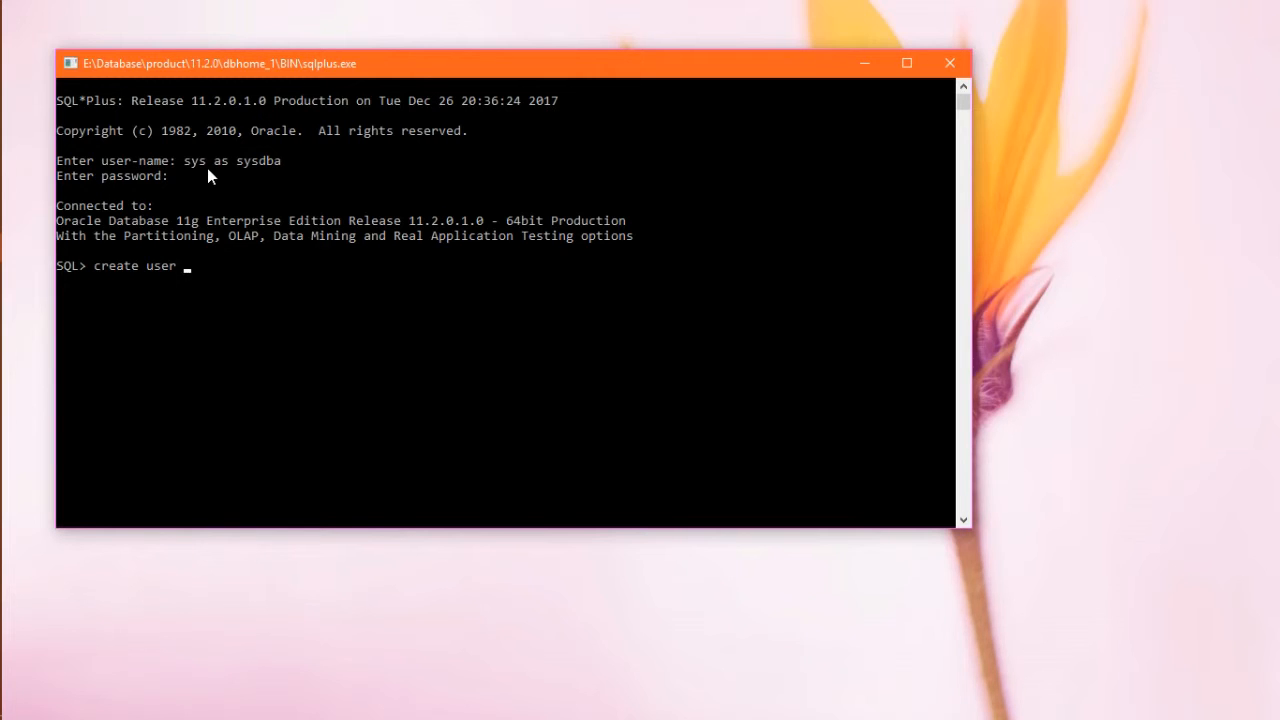
text(hr)
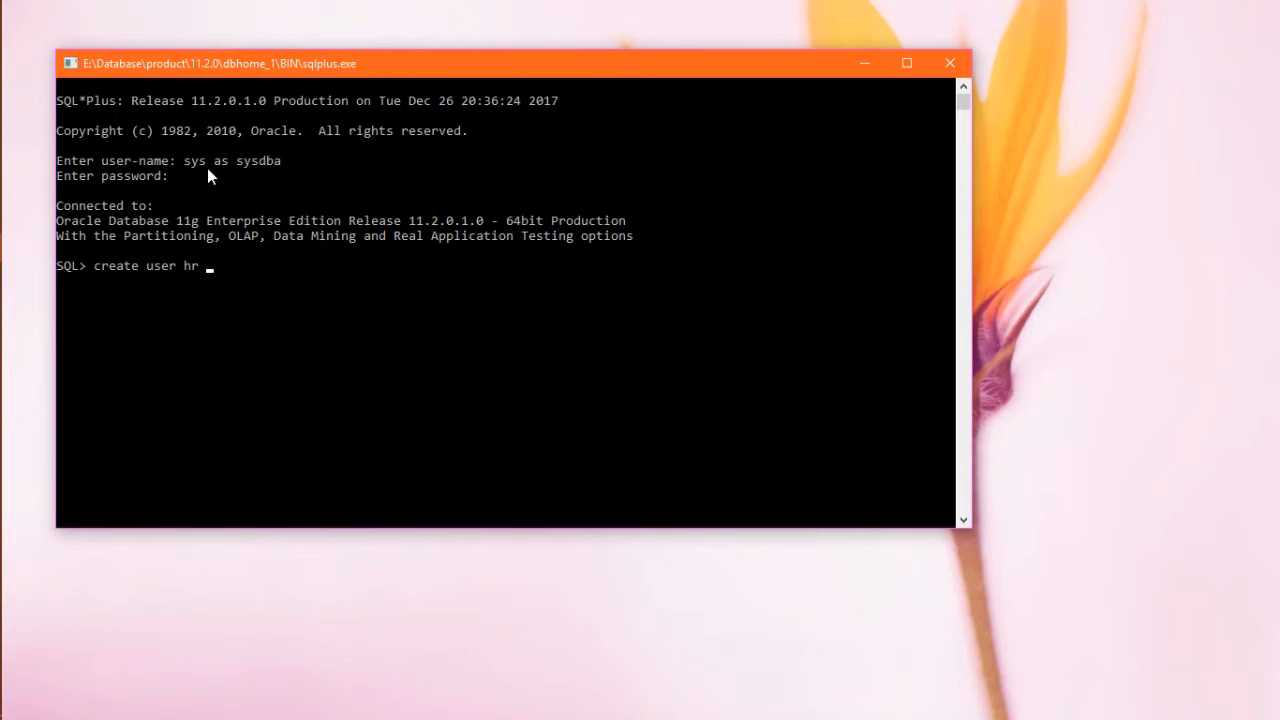
text(ident)
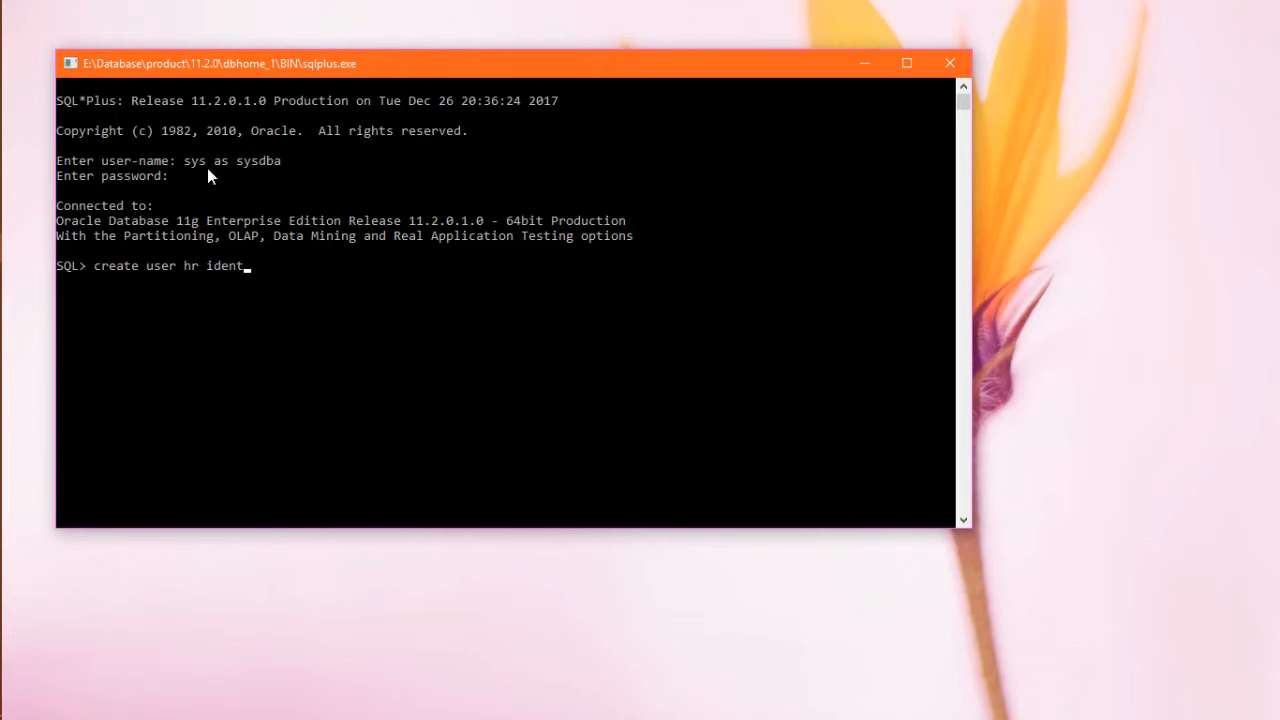
text(ified)
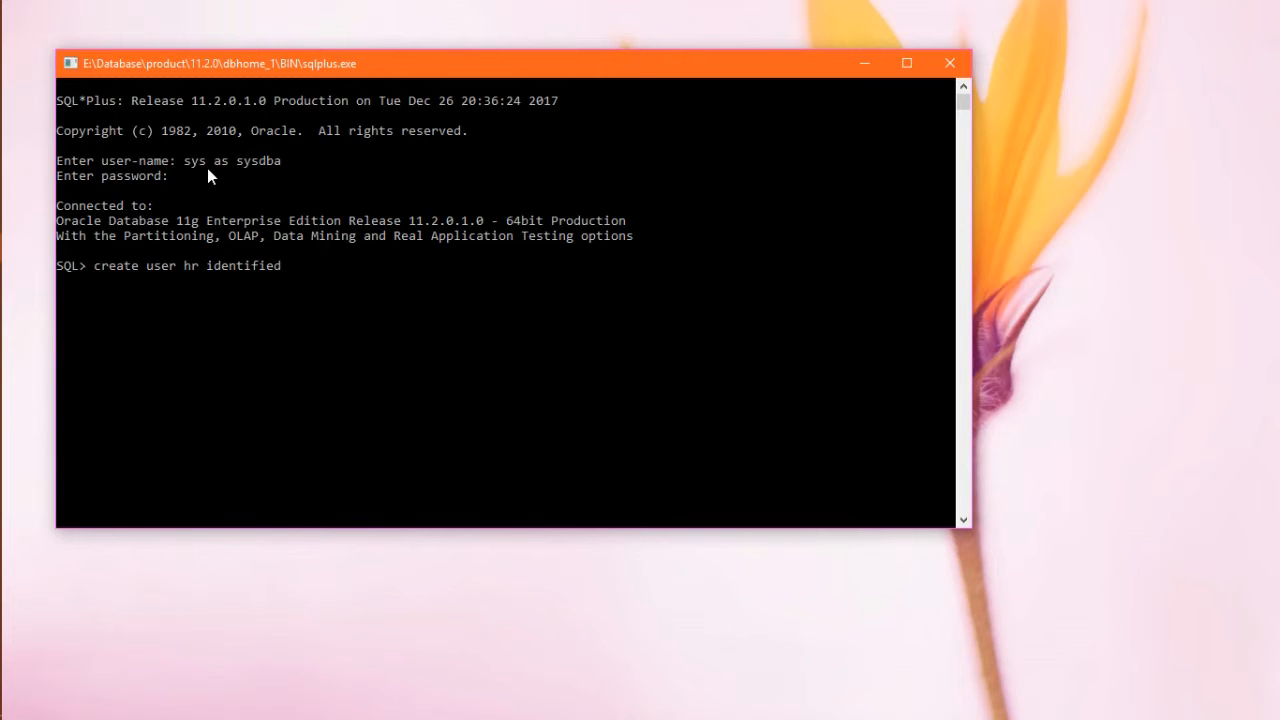
text(by)
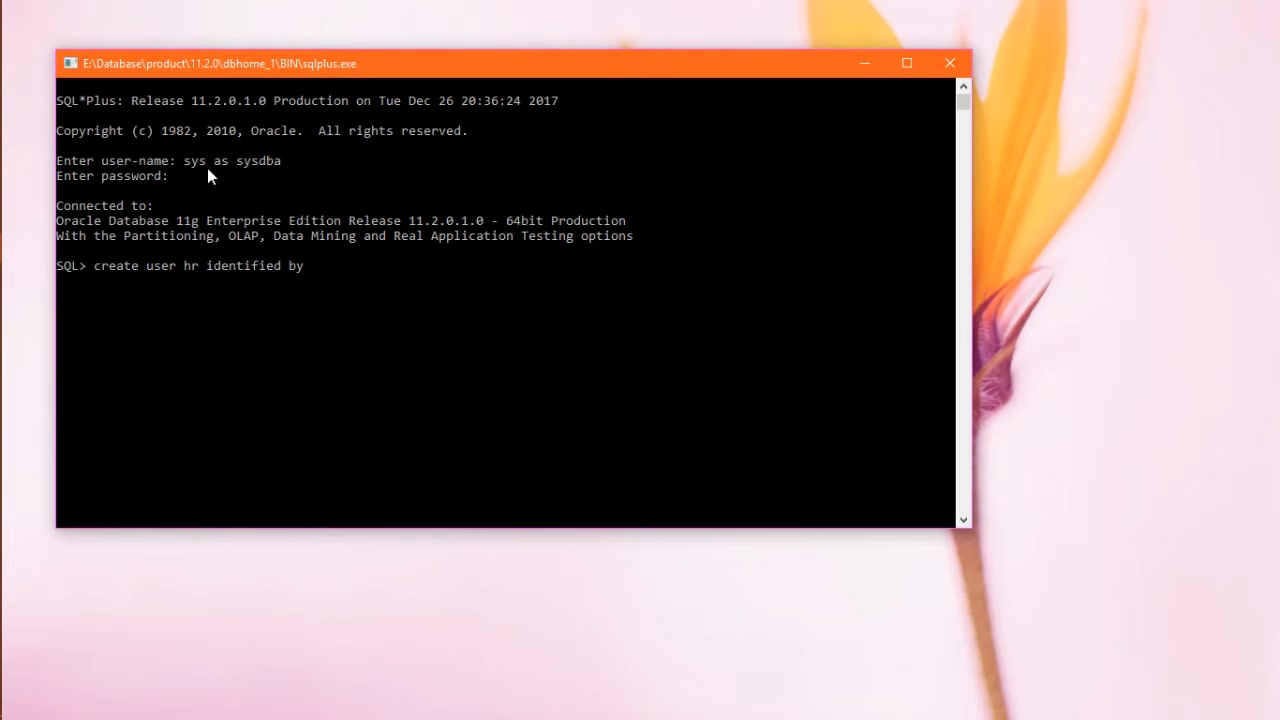
text(" ")
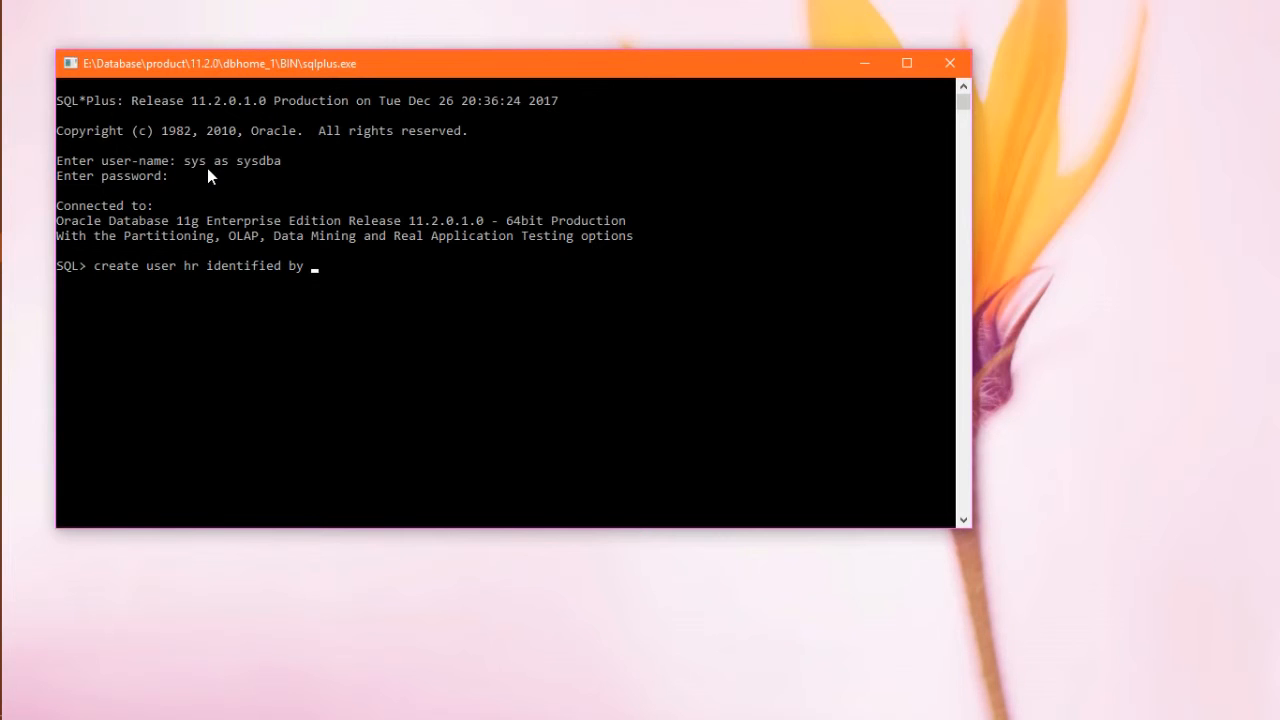
text(hr;)
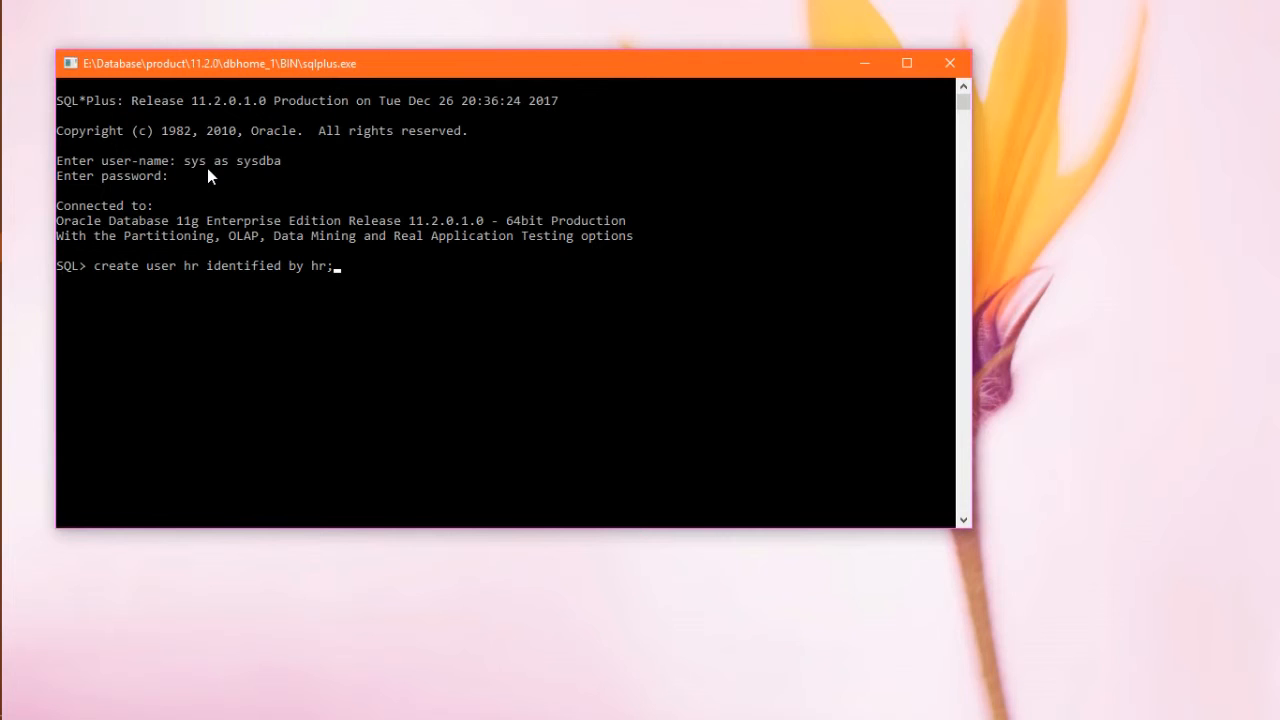
double_click(189, 265)
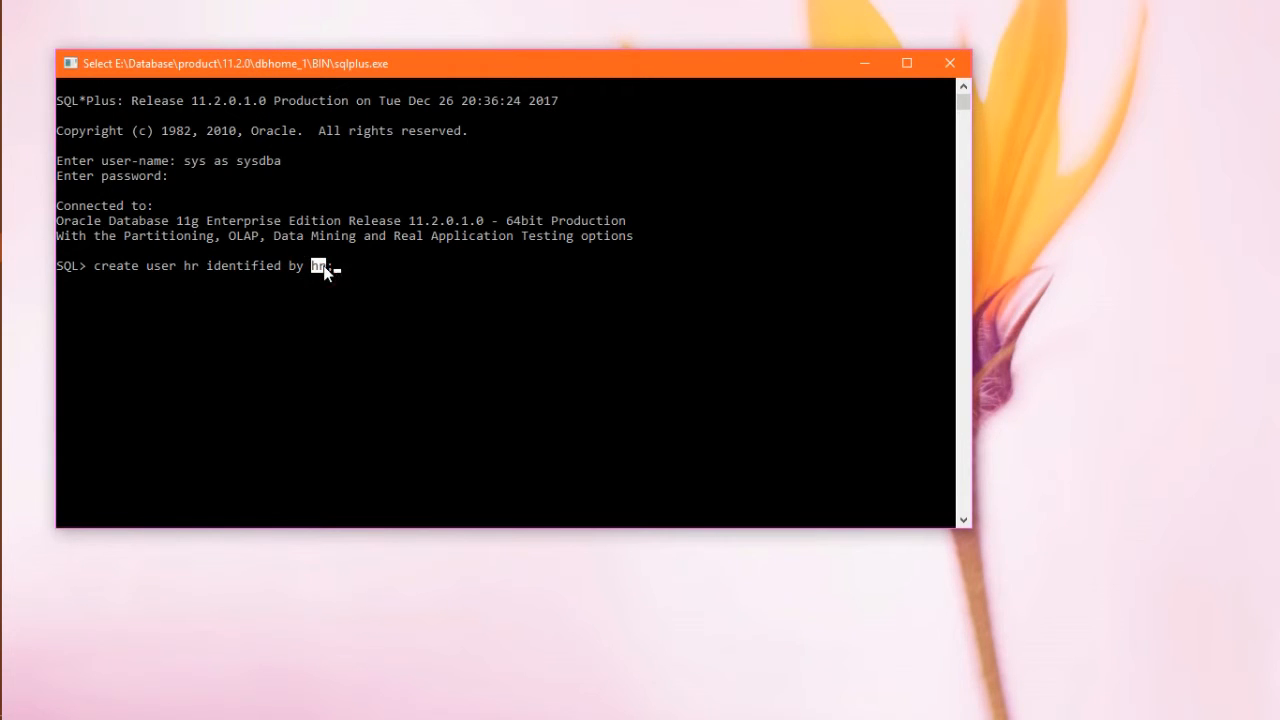
text(;)
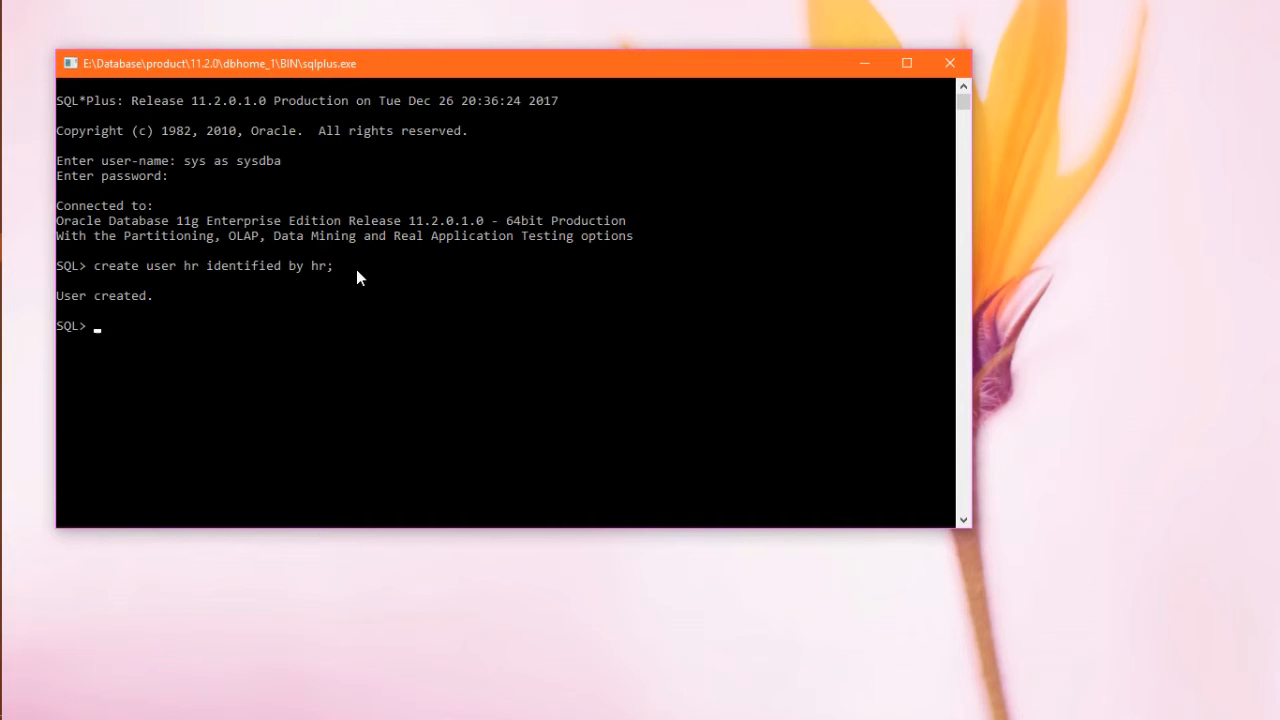
Run 'grant connect,dba,resource to hr;' and highlight the grant statement
text(gr)
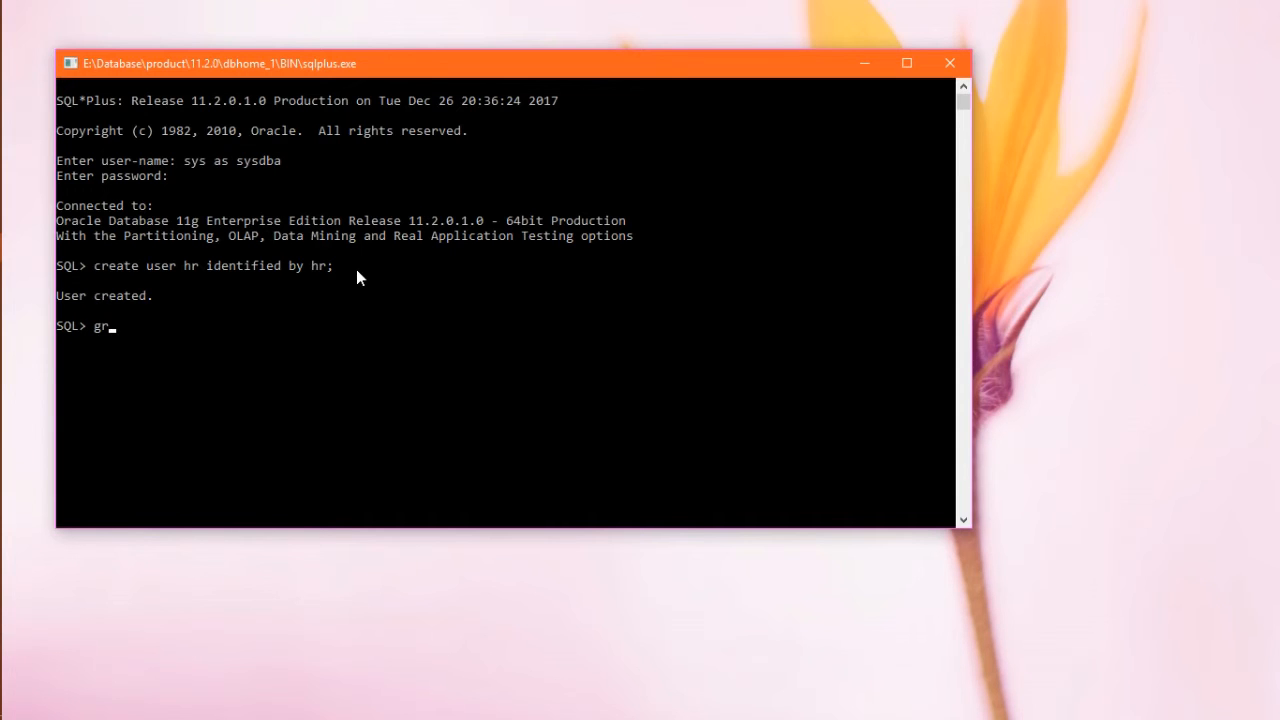
text(ant)
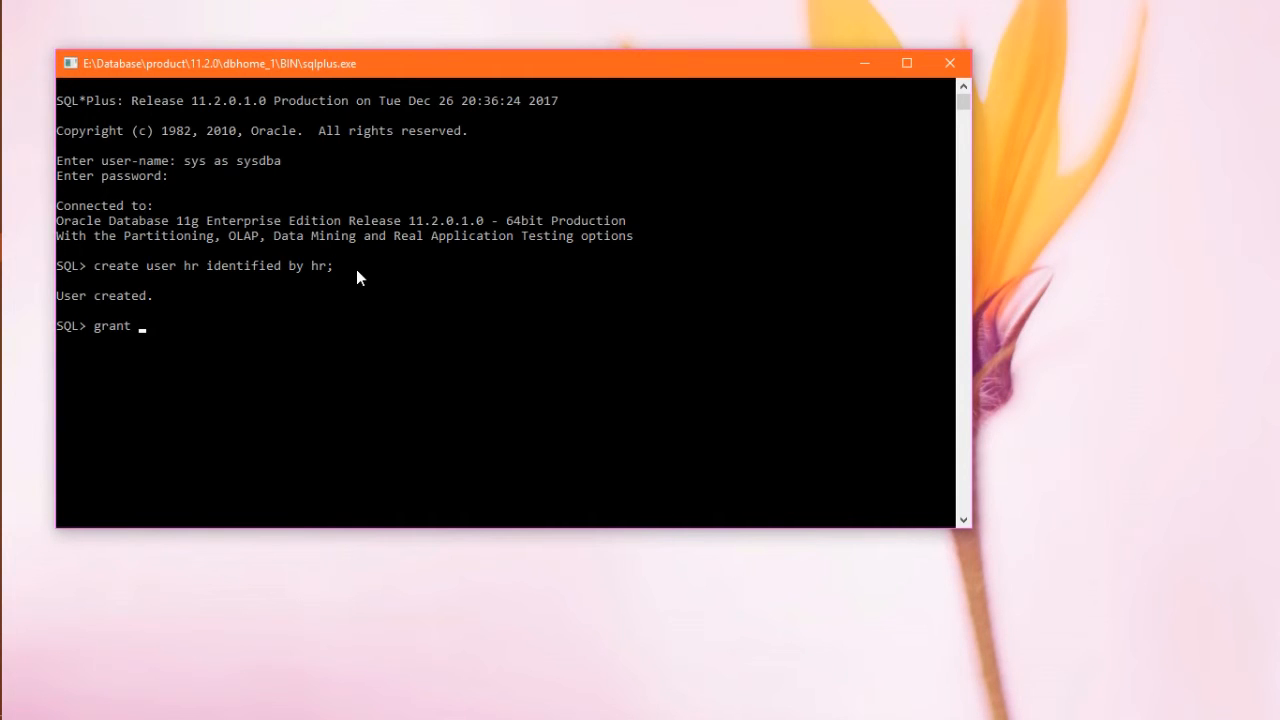
text(connect)
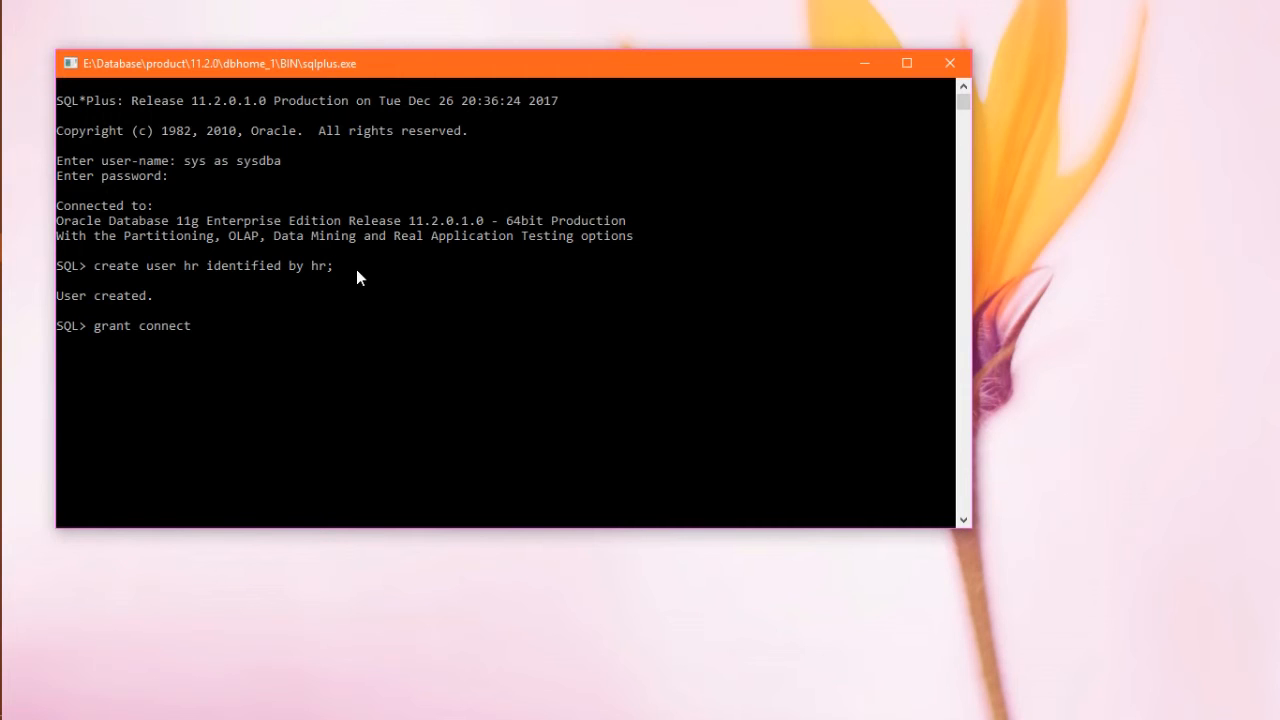
text(,dba)
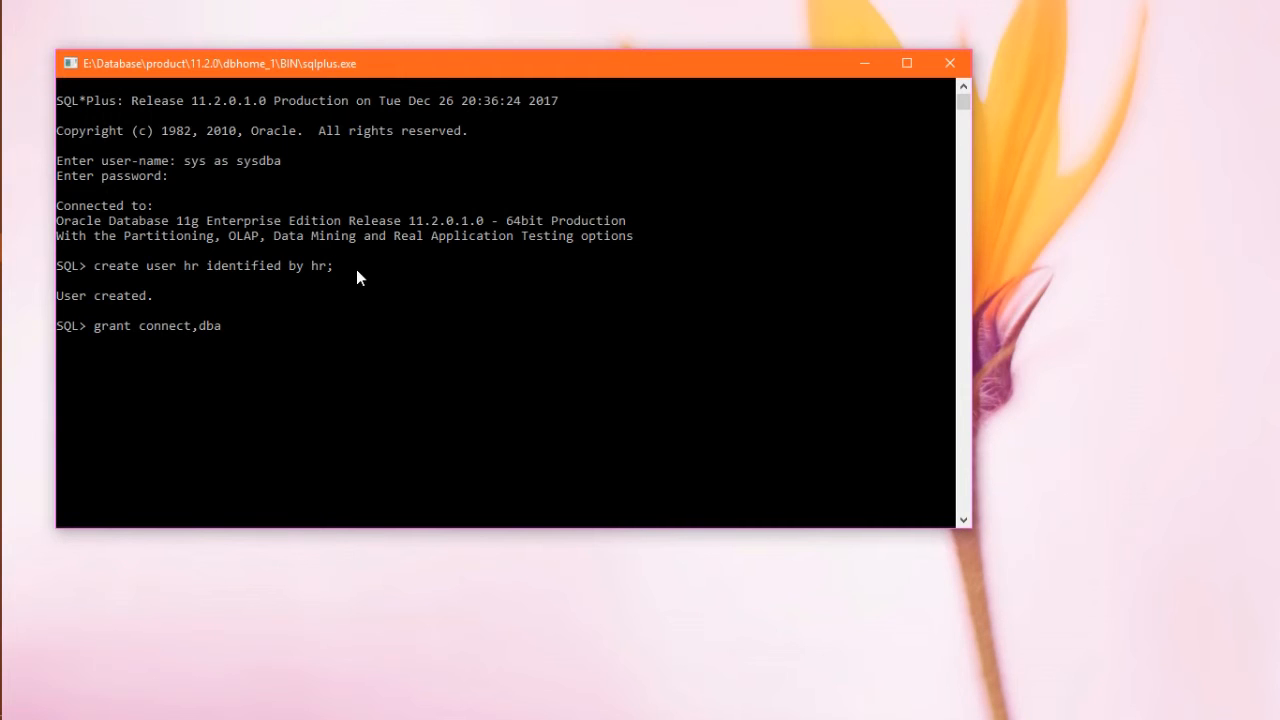
text(,resource to hr;)
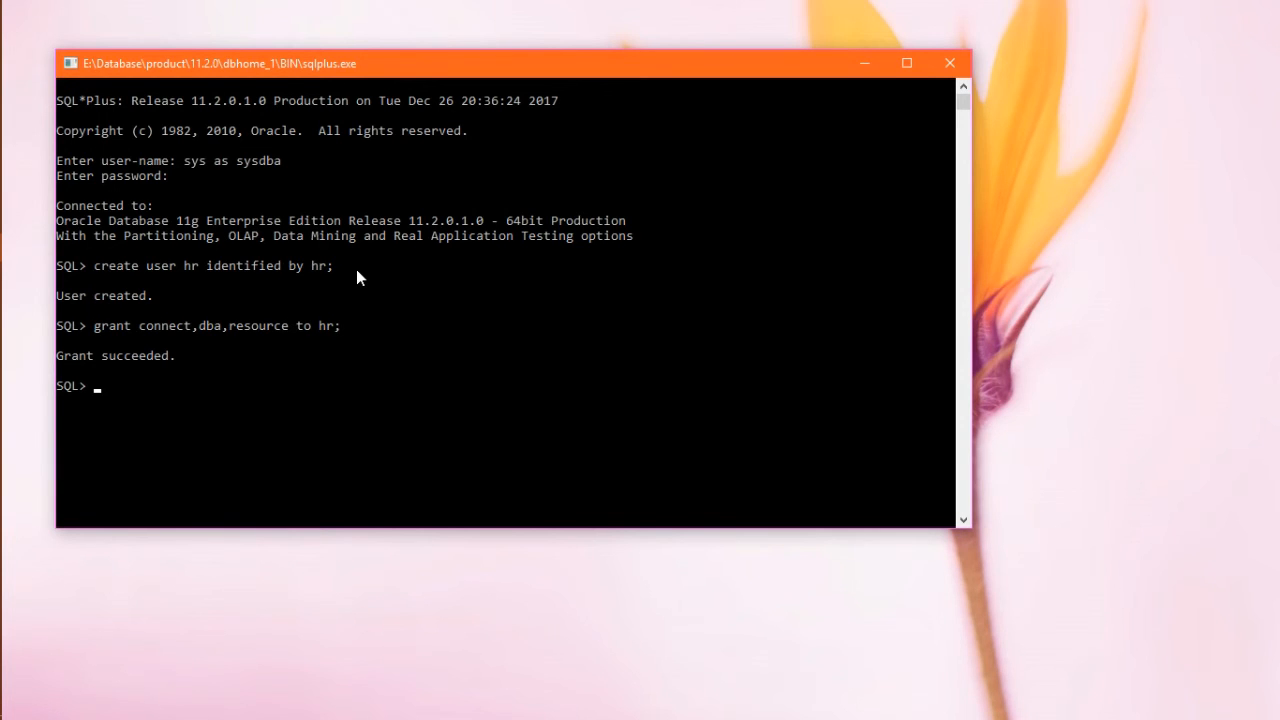
double_click(140, 325)
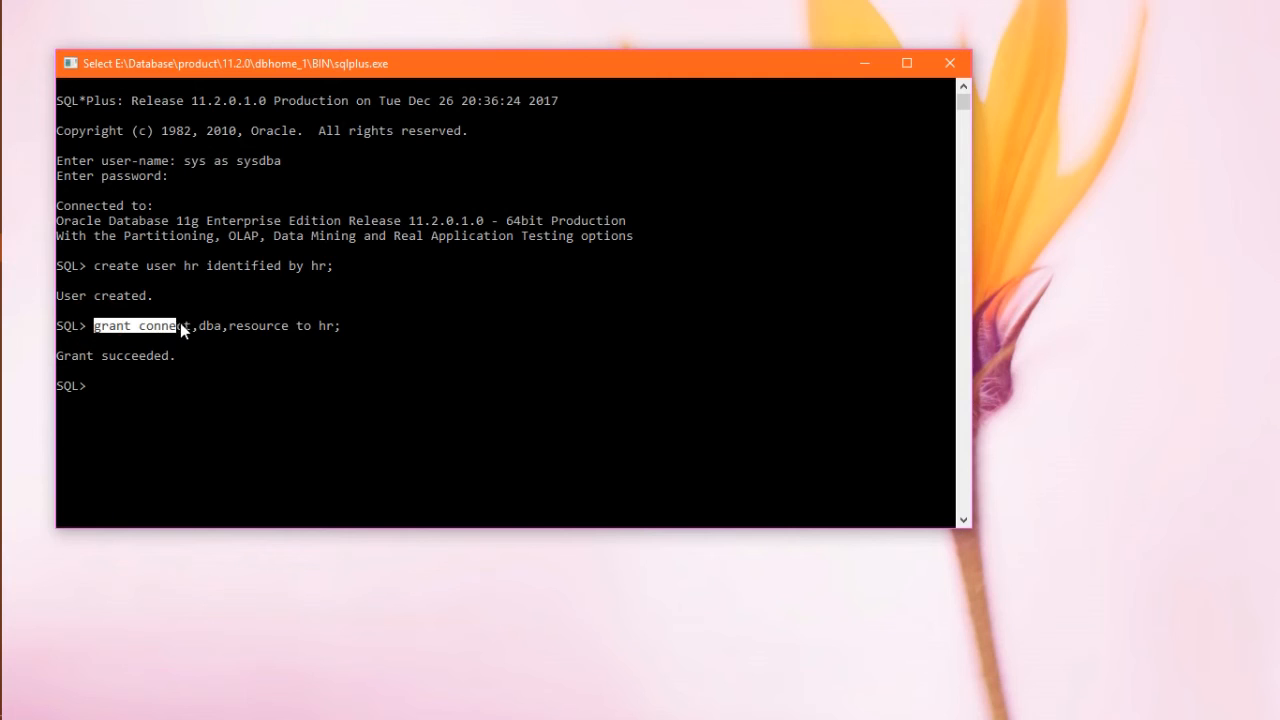
drag(95, 325, 340, 325)
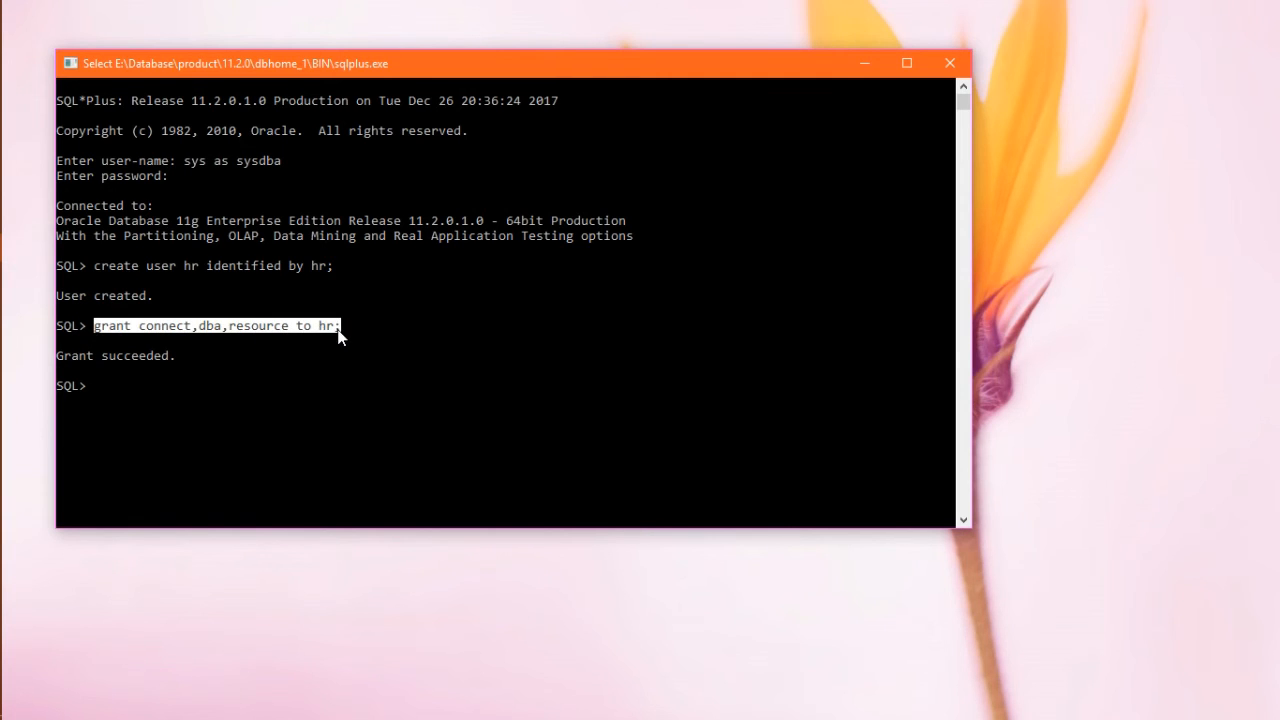